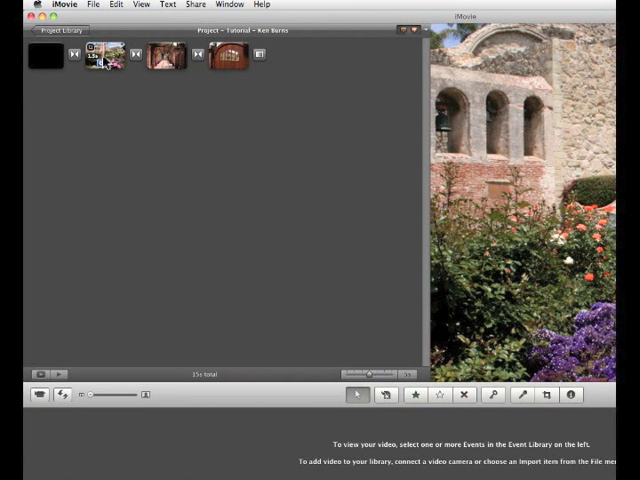
Copy the garden photo clip and paste a duplicate right after it in the Tutorial project
click(102, 54)
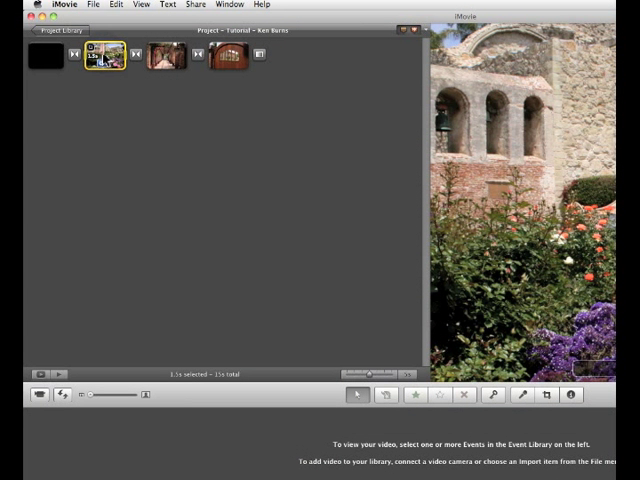
right_click(104, 56)
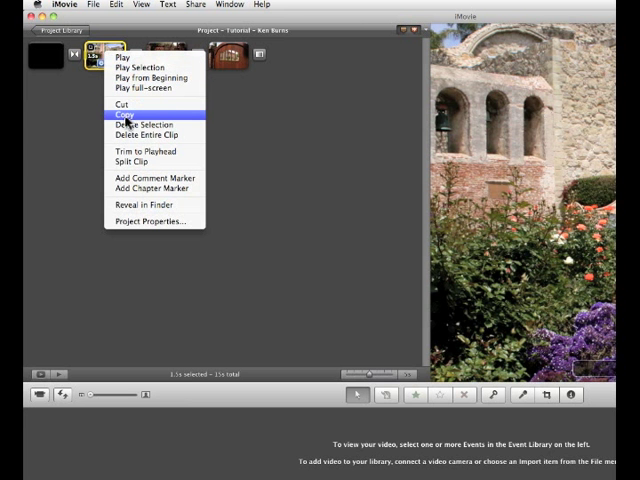
click(120, 112)
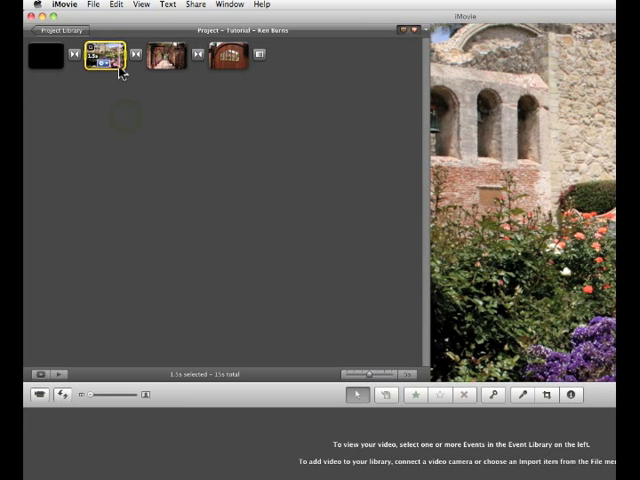
right_click(108, 58)
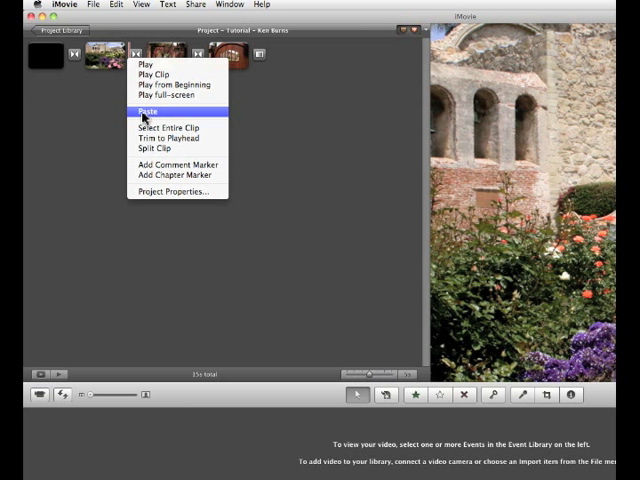
click(148, 108)
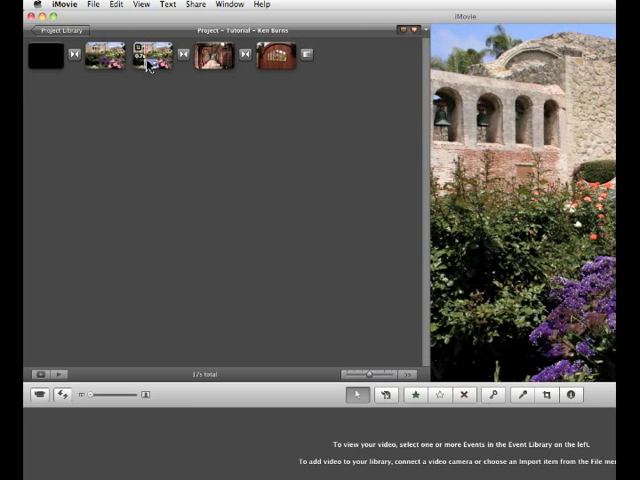
Adjust the duplicate clip's Ken Burns start/end framing in the Crop tool and confirm with Done
click(152, 56)
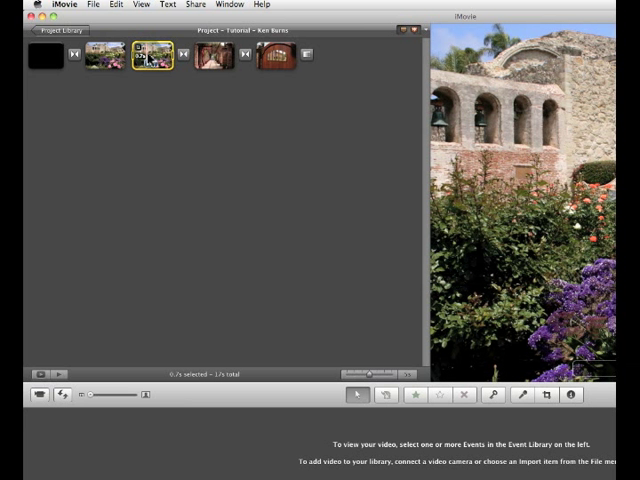
click(546, 394)
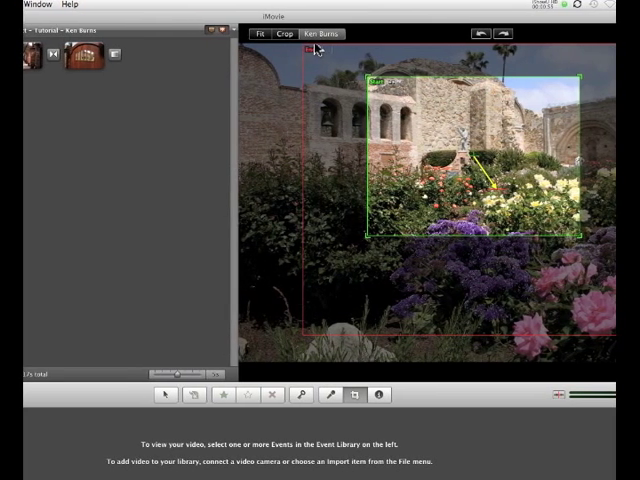
click(288, 34)
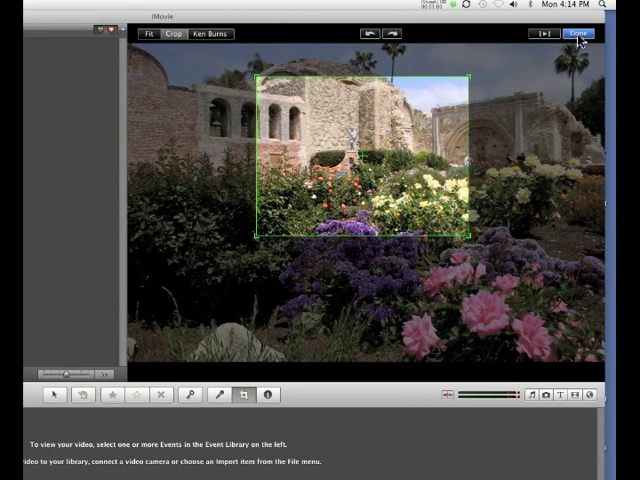
click(576, 32)
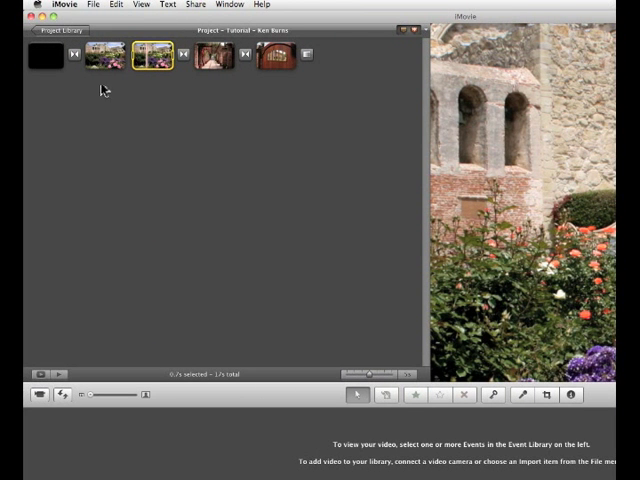
click(58, 56)
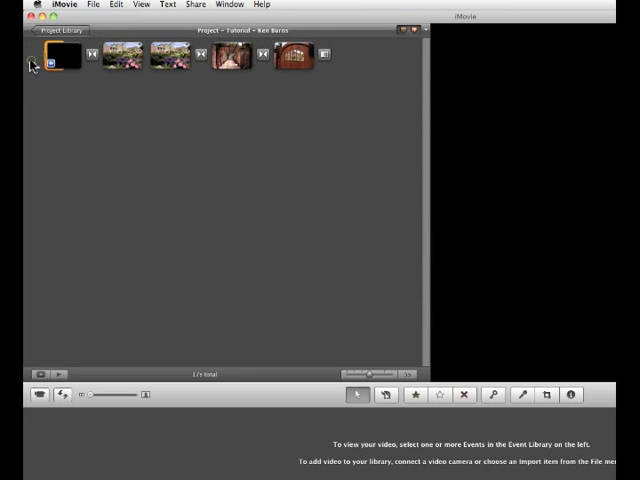